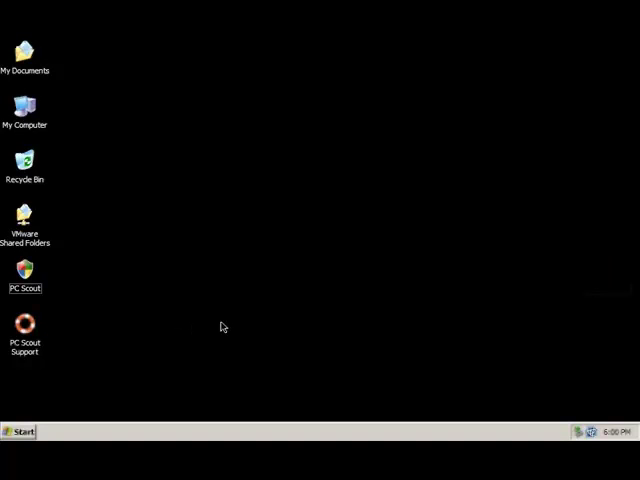
Step: Launch PC Scout from its desktop icon and let the quick System scan report 'Nothing found'
{"action": "double_click", "coordinate": [24, 270]}
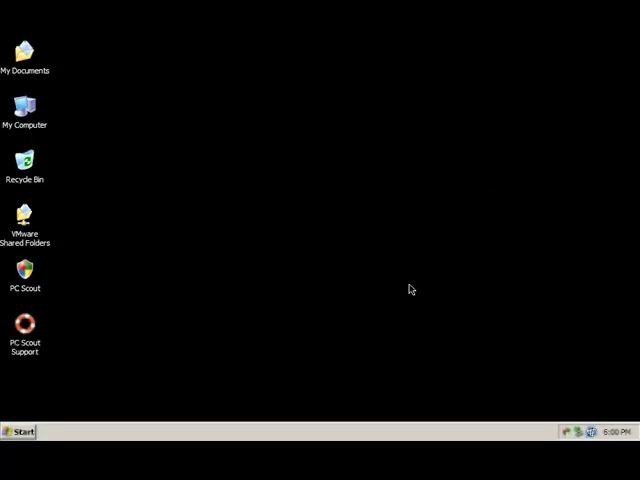
{"action": "double_click", "coordinate": [24, 276]}
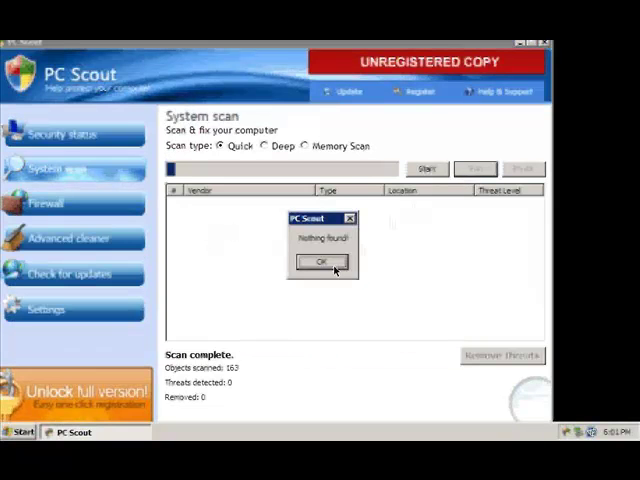
Step: View the Firewall, Advanced cleaner and Settings panels, then bring up Help & Support in SafeExplorer
{"action": "left_click", "coordinate": [44, 204]}
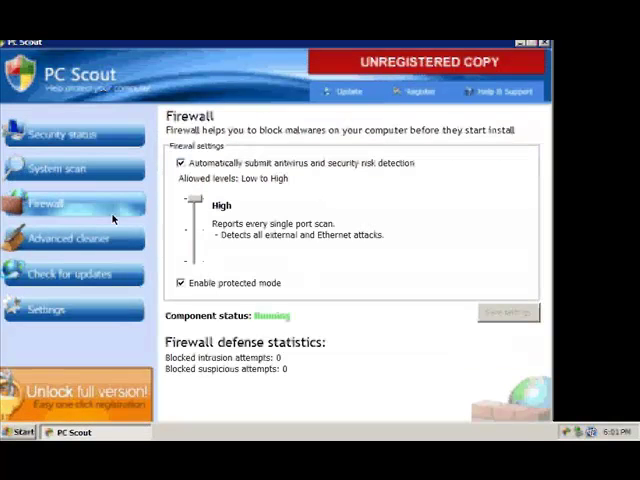
{"action": "left_click", "coordinate": [60, 240]}
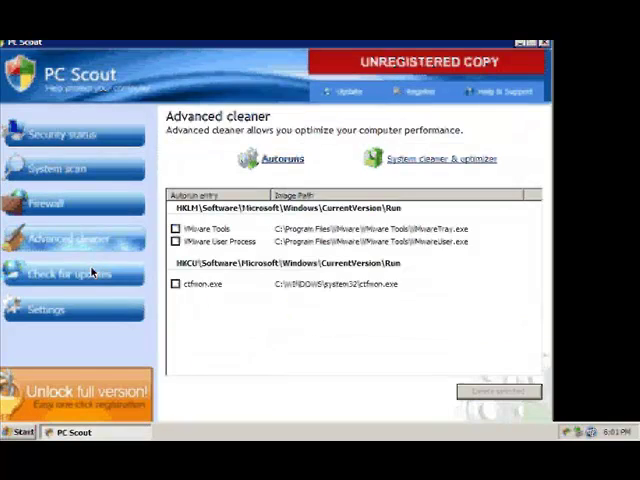
{"action": "left_click", "coordinate": [50, 308]}
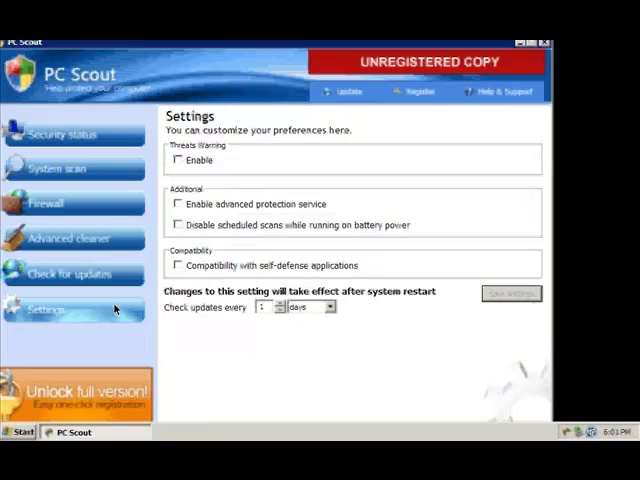
{"action": "left_click", "coordinate": [62, 132]}
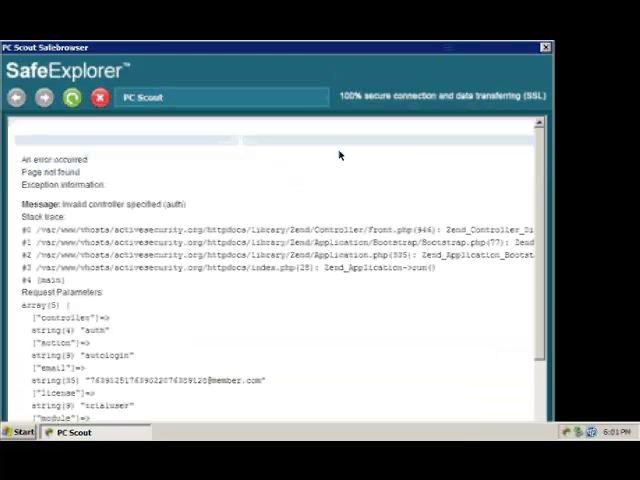
Step: Scroll down through the 'An error occurred' trace on the SafeExplorer help page
{"action": "scroll", "scroll_direction": "down", "scroll_amount": 3}
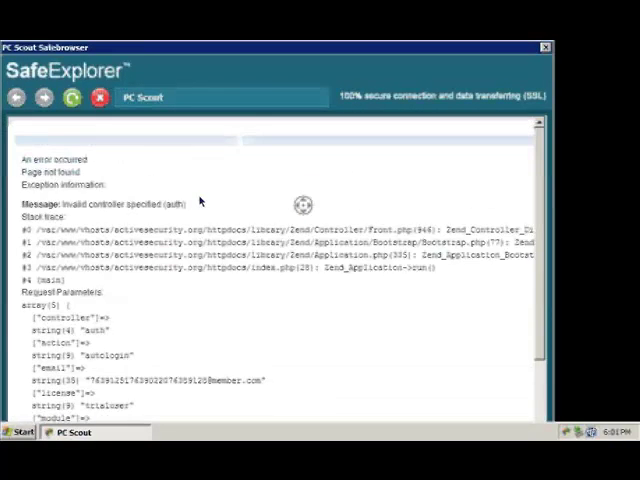
{"action": "scroll", "scroll_direction": "down", "scroll_amount": 3}
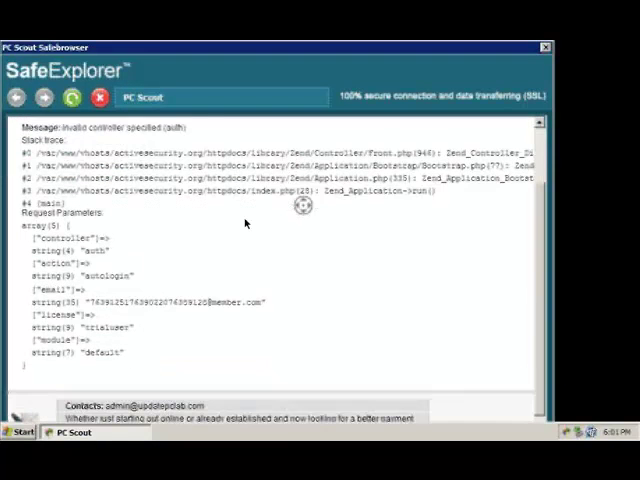
{"action": "scroll", "scroll_direction": "down", "scroll_amount": 3}
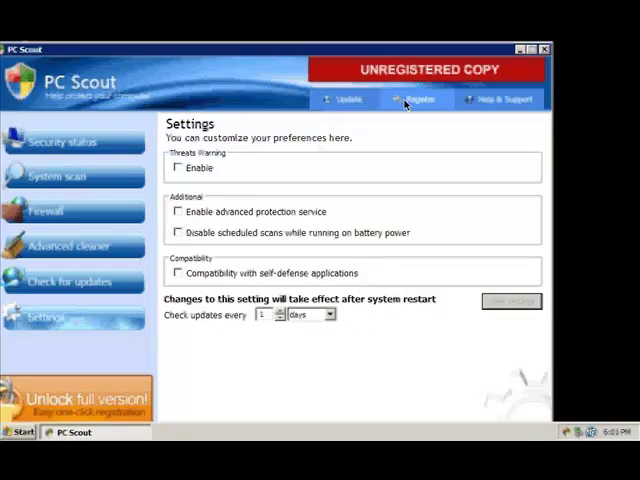
Step: Show the Activate PC Scout purchase prompt via Register, then dismiss it
{"action": "left_click", "coordinate": [412, 100]}
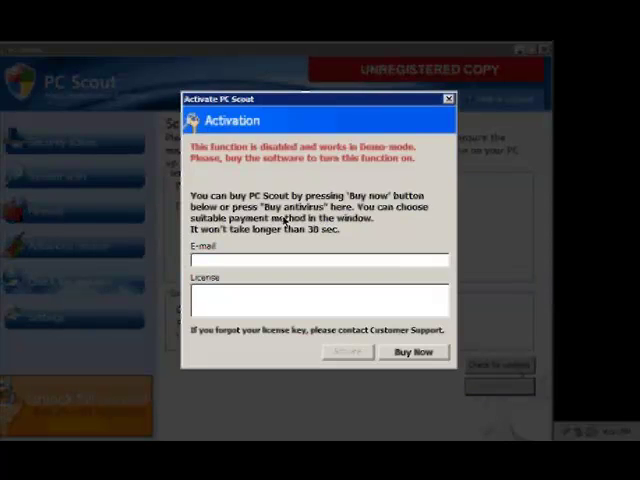
{"action": "left_click", "coordinate": [412, 352]}
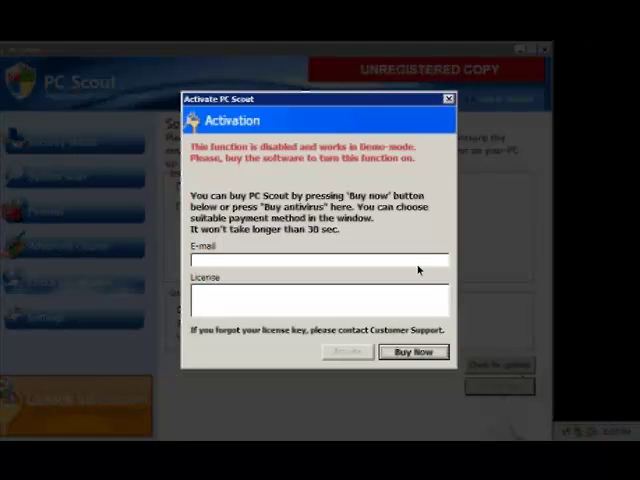
{"action": "left_click", "coordinate": [448, 98]}
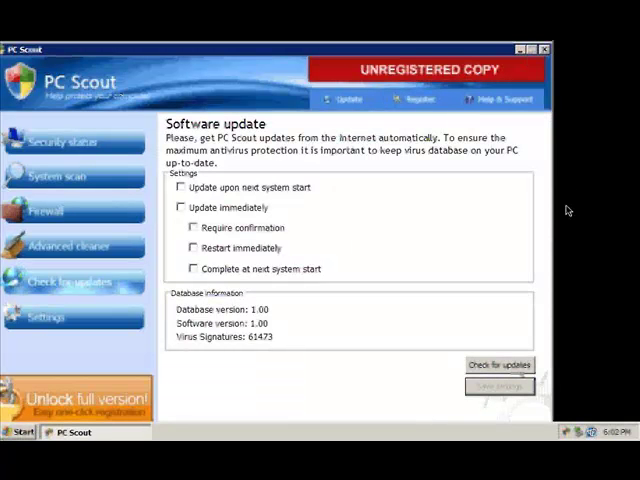
{"action": "mouse_move", "coordinate": [480, 210]}
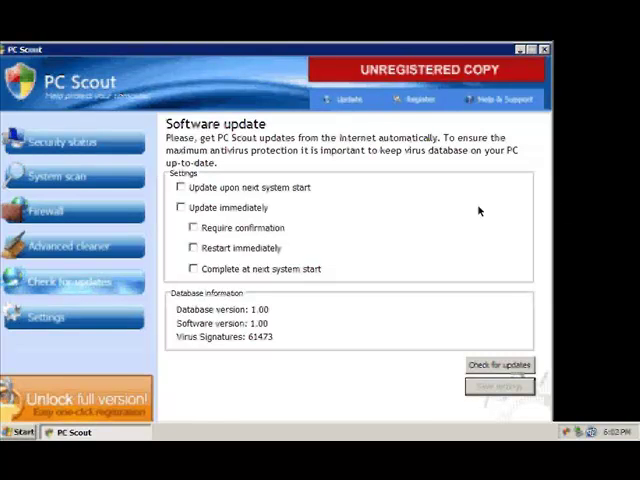